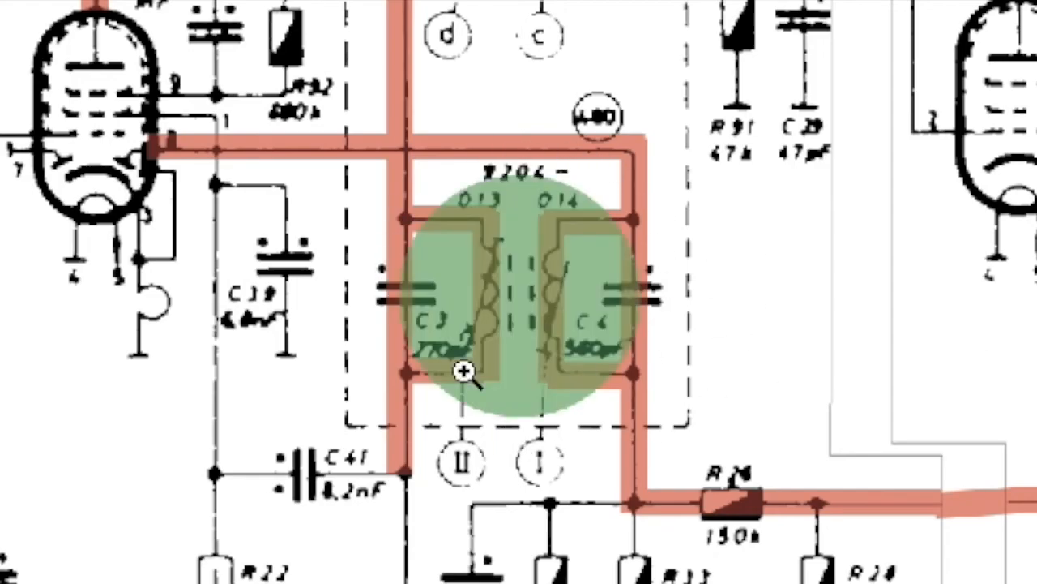
{"action": "mouse_move", "coordinate": [522, 295]}
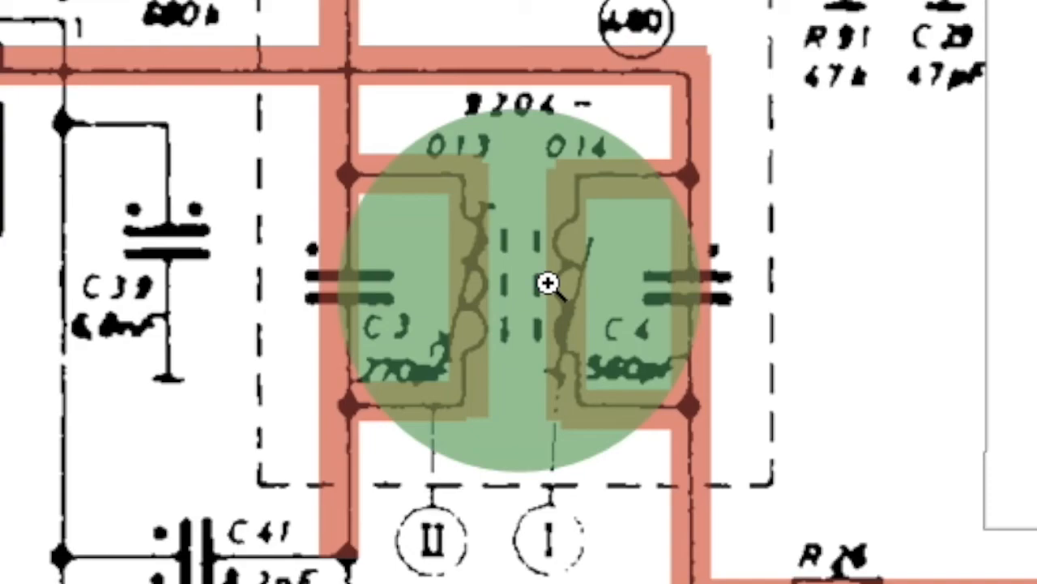
{"action": "mouse_move", "coordinate": [549, 274]}
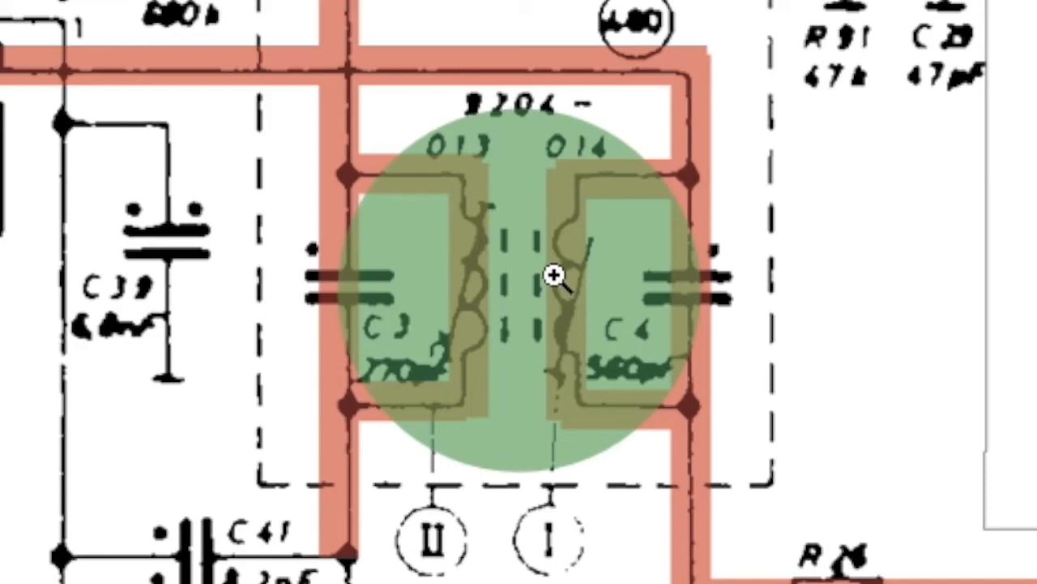
{"action": "mouse_move", "coordinate": [480, 266]}
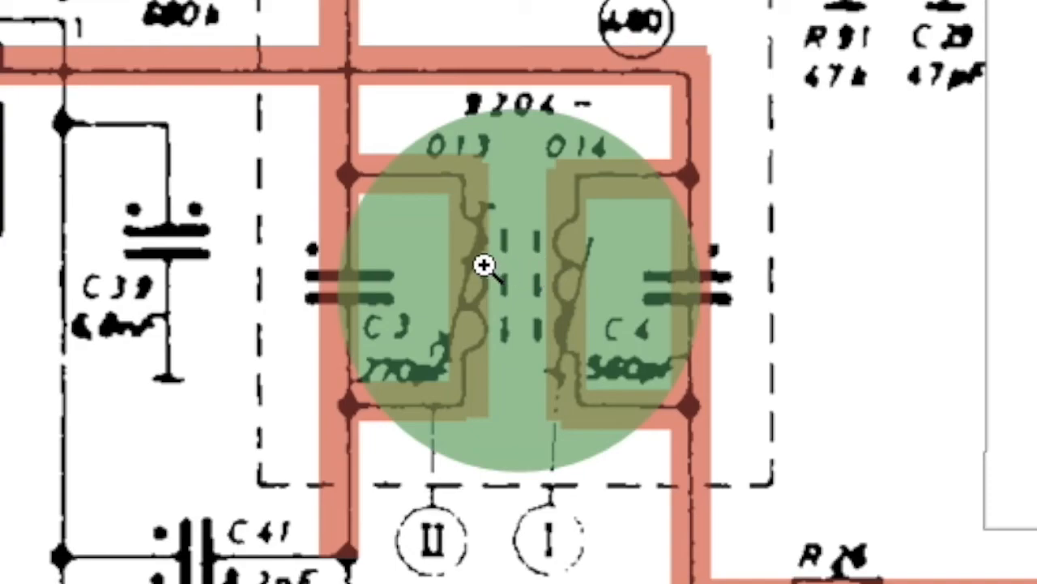